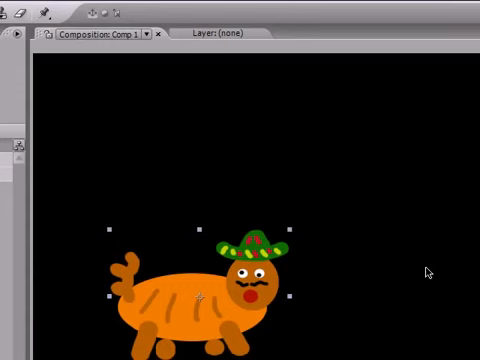
pyautogui.moveTo(397, 302)
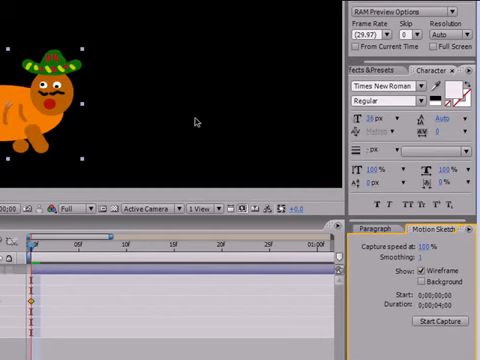
pyautogui.moveTo(196, 122)
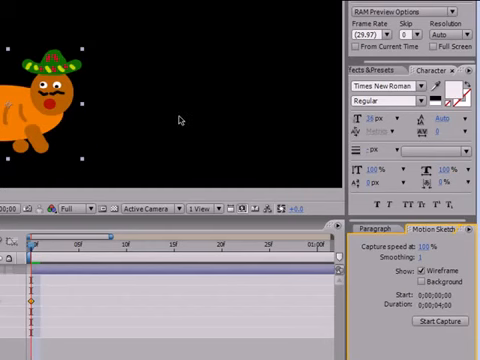
pyautogui.moveTo(173, 120)
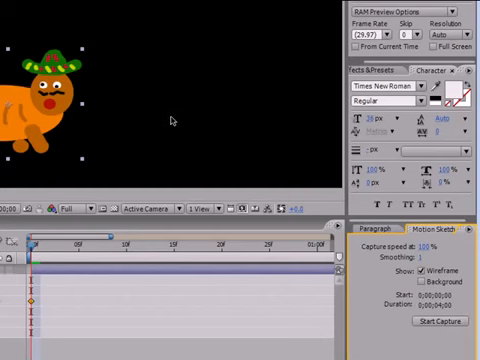
pyautogui.moveTo(284, 176)
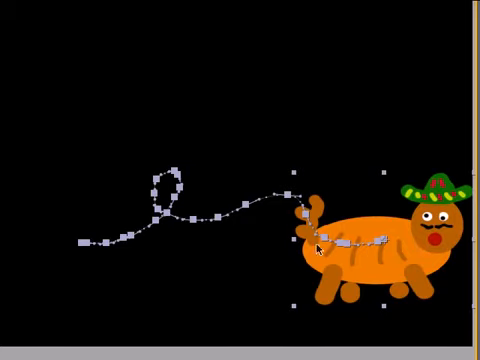
# Step: Drag across the Composition panel to sketch the creature's looping travel path
pyautogui.moveTo(360, 240); pyautogui.dragTo(160, 210)
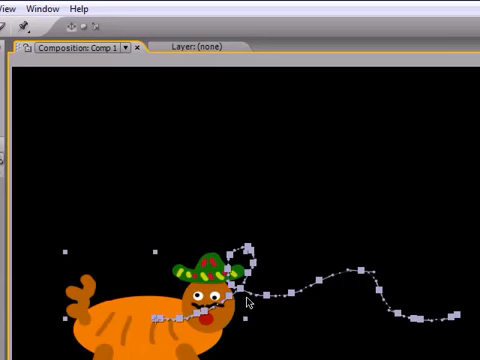
pyautogui.moveTo(270, 305)
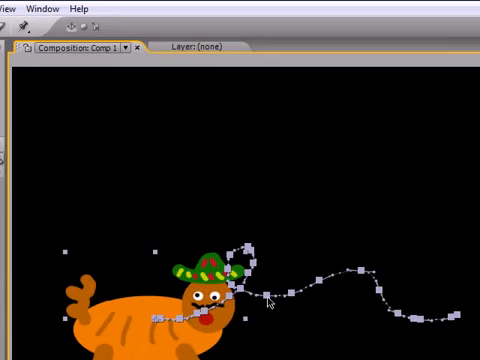
pyautogui.moveTo(303, 313)
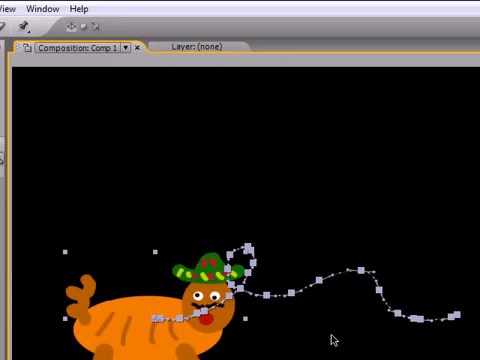
pyautogui.moveTo(320, 330)
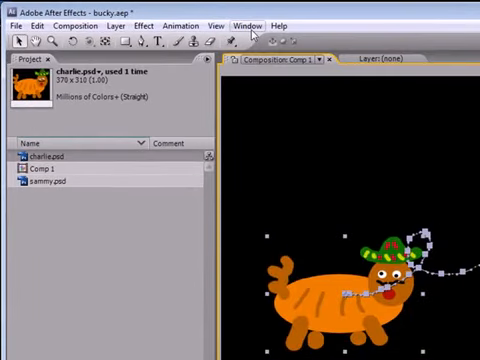
# Step: Open the Window menu to reach The Smoother panel
pyautogui.click(247, 24)
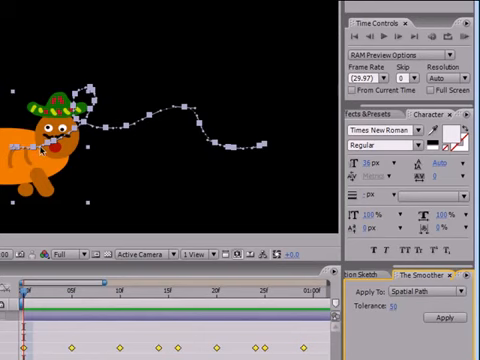
pyautogui.moveTo(184, 122)
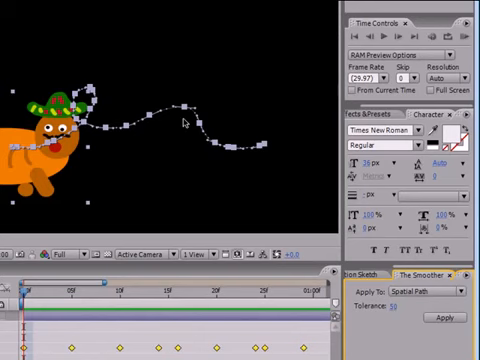
pyautogui.moveTo(212, 189)
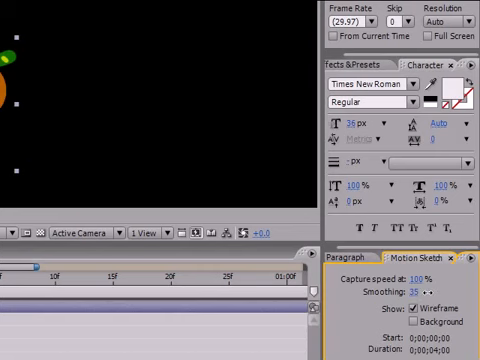
# Step: Start a new Motion Sketch capture with smoothing at 35
pyautogui.click(411, 291)
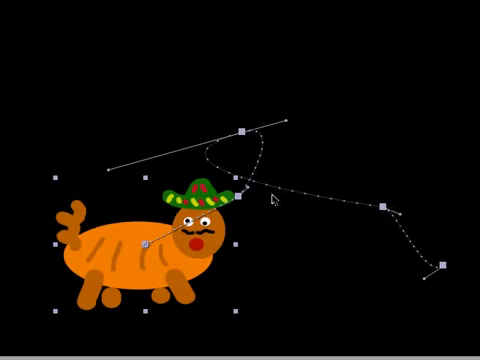
pyautogui.moveTo(230, 230)
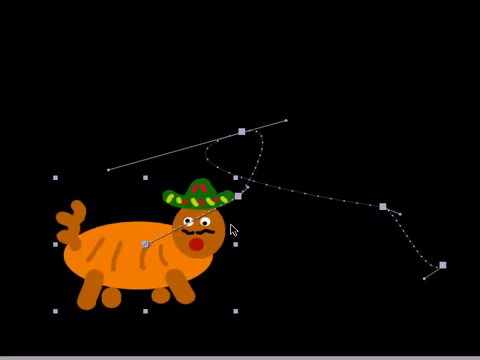